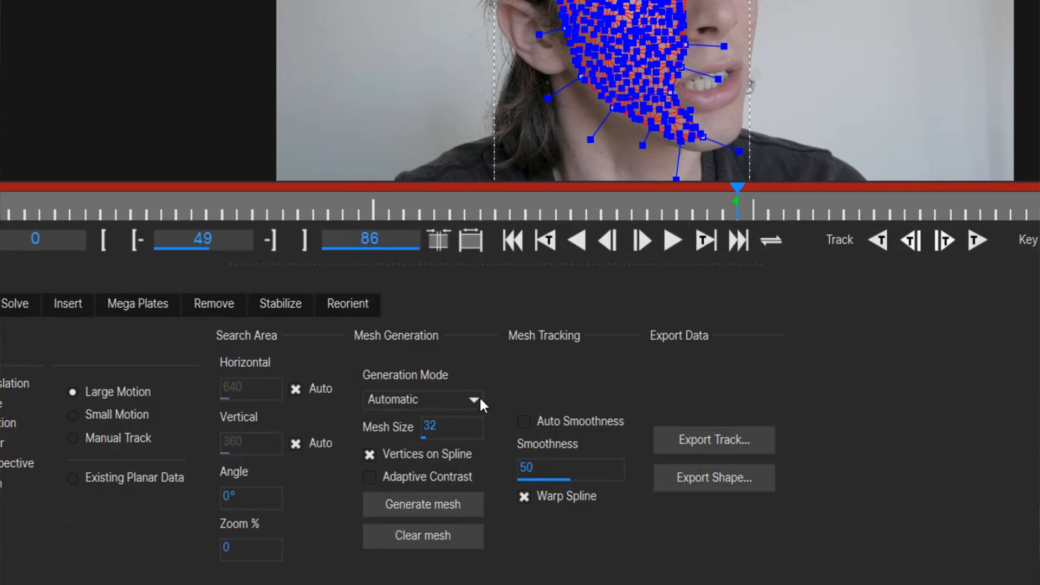
Step: Switch Generation Mode to Uniform and generate a new mesh at size 32 over the cheek shape
{"action": "left_click", "coordinate": [422, 400]}
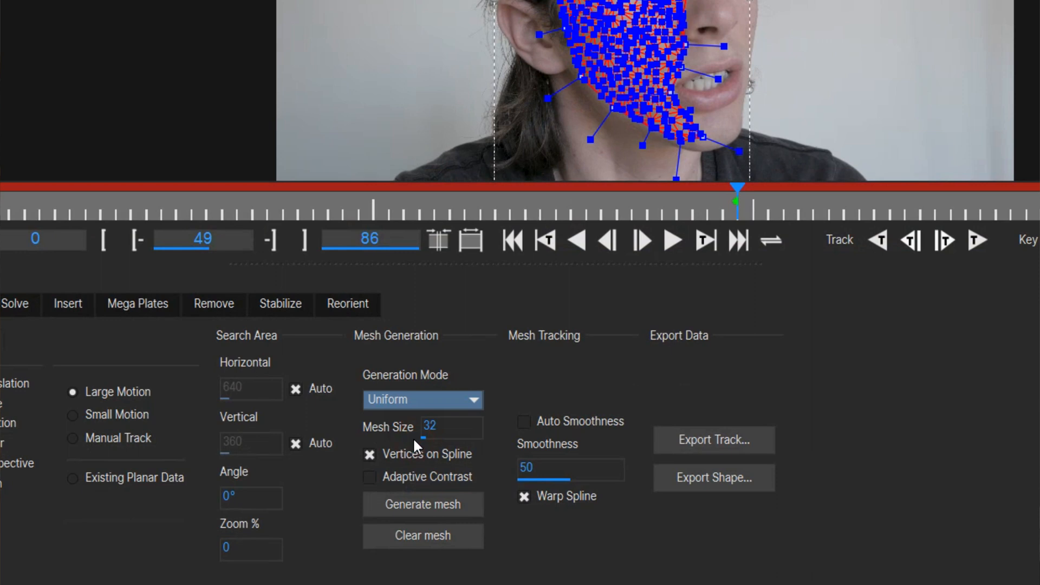
{"action": "left_click", "coordinate": [423, 504]}
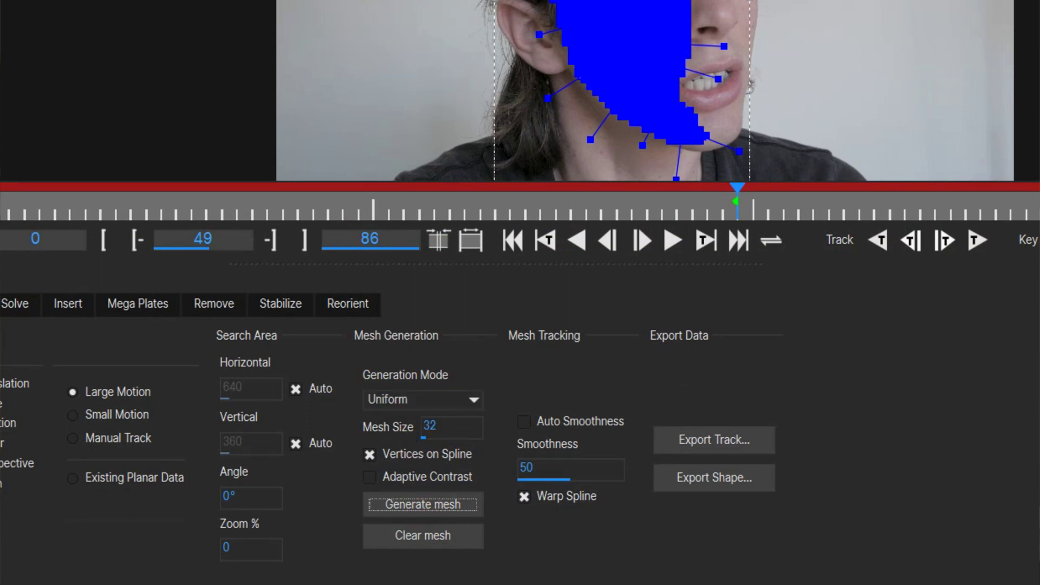
{"action": "left_click", "coordinate": [423, 504]}
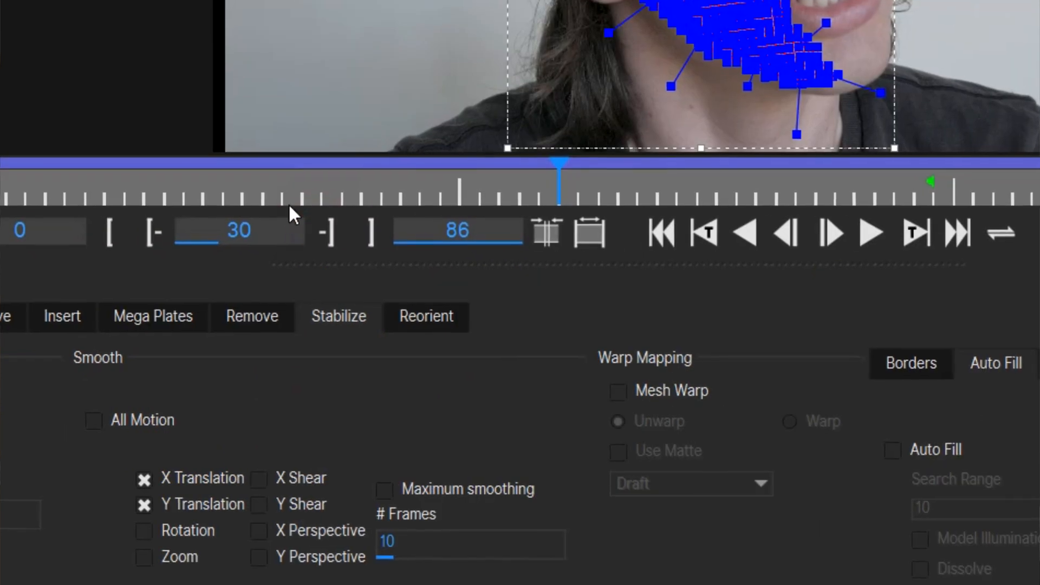
Step: Enable Mesh Warp with Unwarp on the Stabilize tab and raise quality from Draft to Normal
{"action": "left_click", "coordinate": [617, 391]}
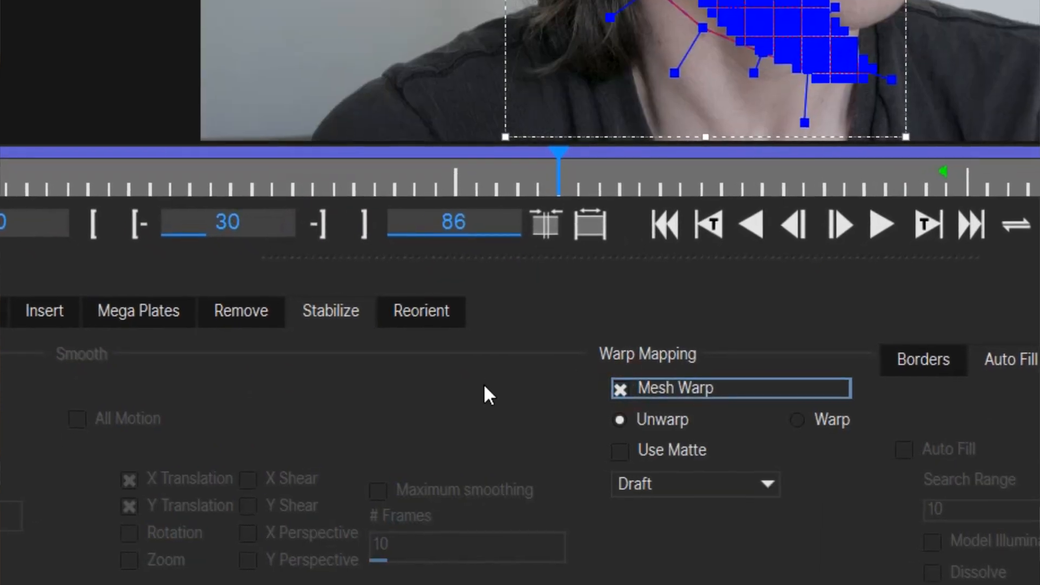
{"action": "left_click", "coordinate": [694, 485]}
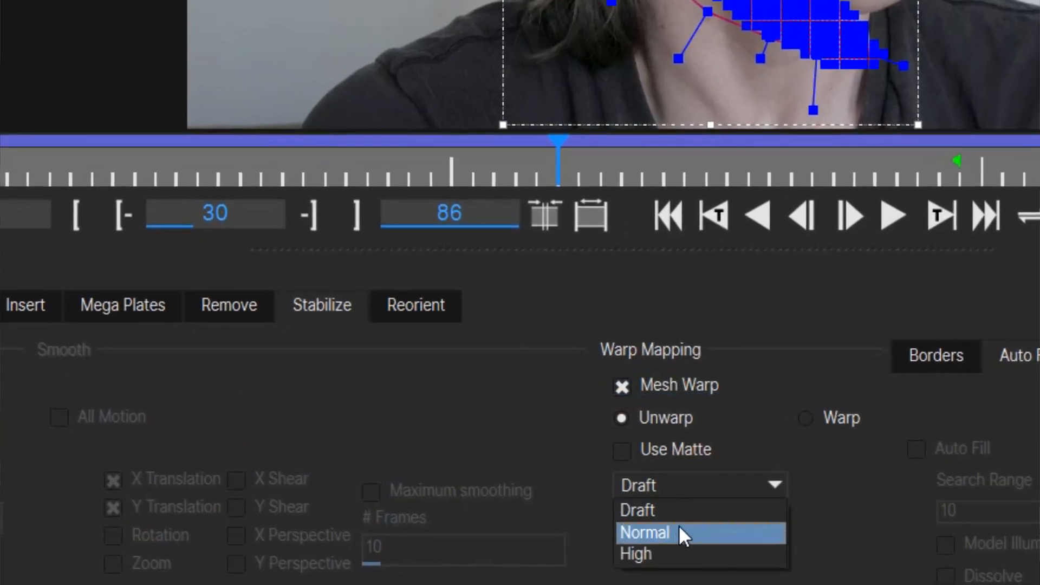
{"action": "left_click", "coordinate": [636, 554]}
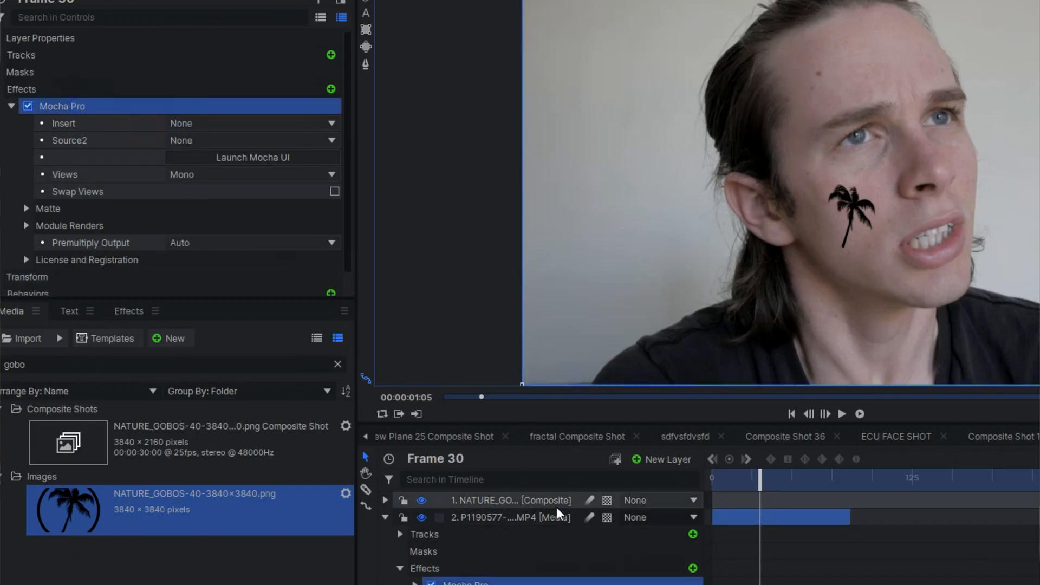
Step: Set the palm-tree layer's Mocha Pro Module Renders to Stabilize: Warp
{"action": "left_click", "coordinate": [11, 105]}
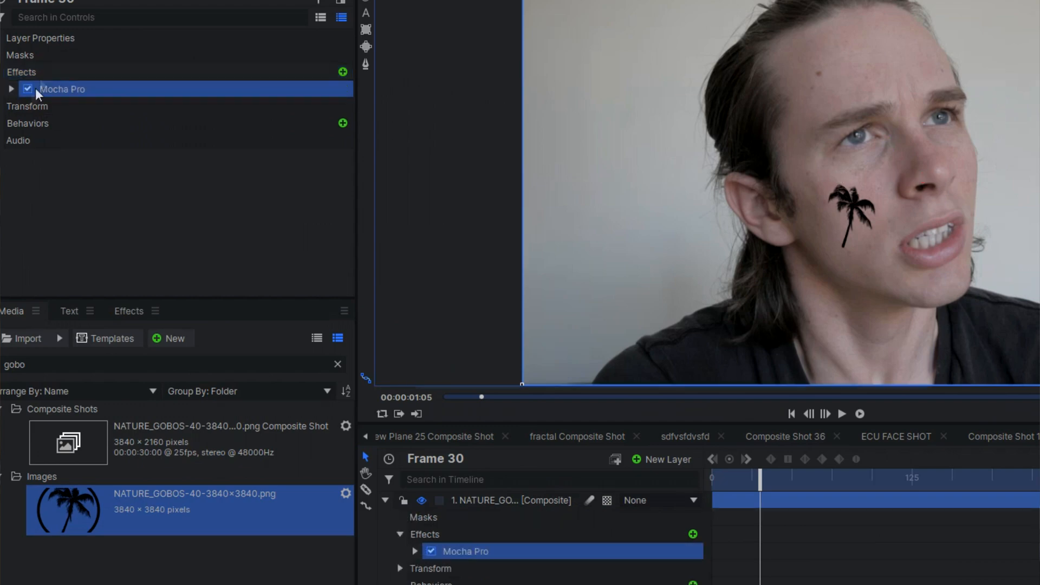
{"action": "left_click", "coordinate": [504, 287]}
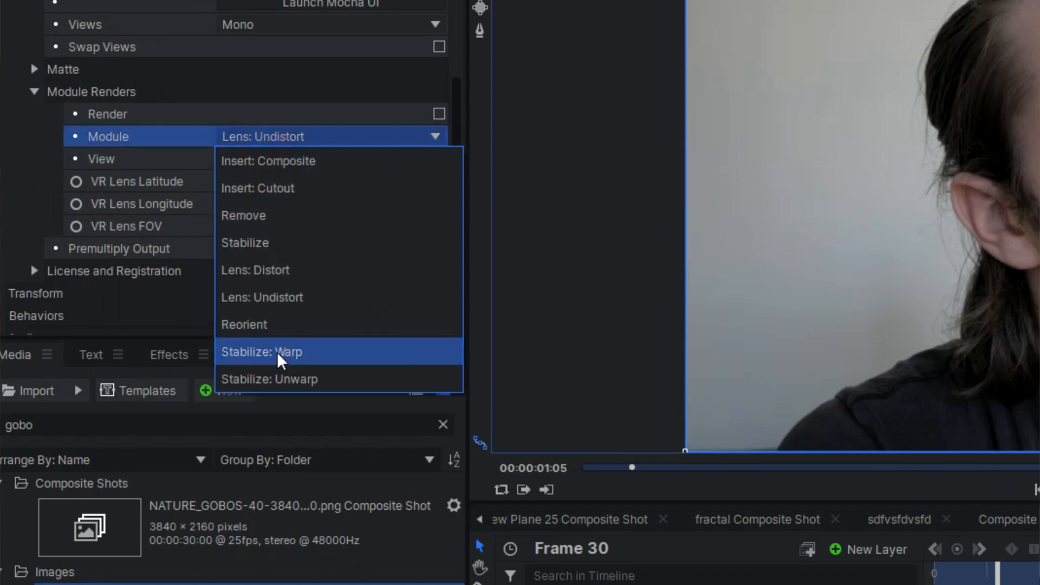
{"action": "left_click", "coordinate": [263, 352]}
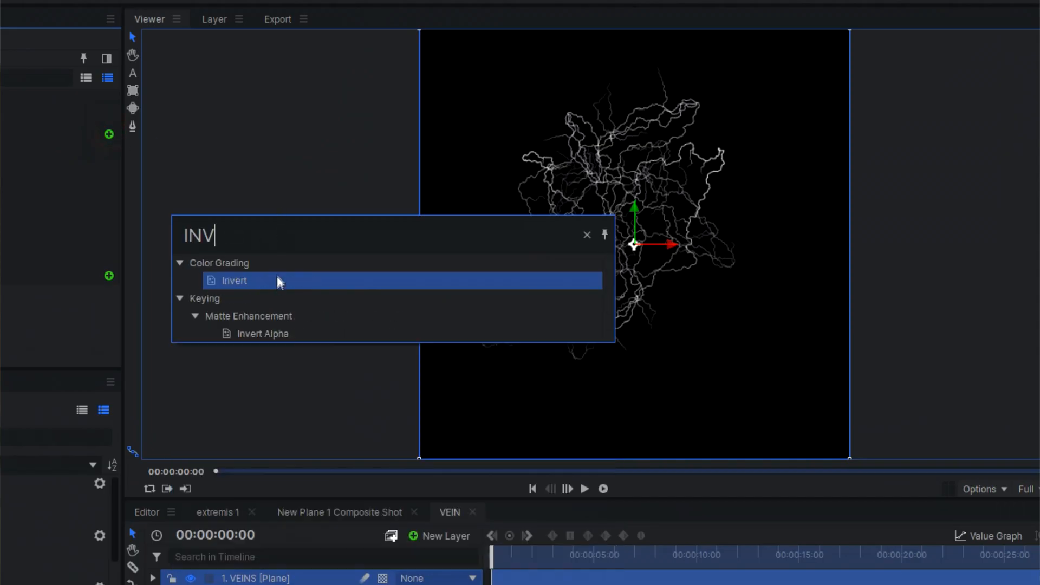
Step: Apply Color Grading > Invert to the VEINS plane of white vein lines
{"action": "left_click", "coordinate": [234, 281]}
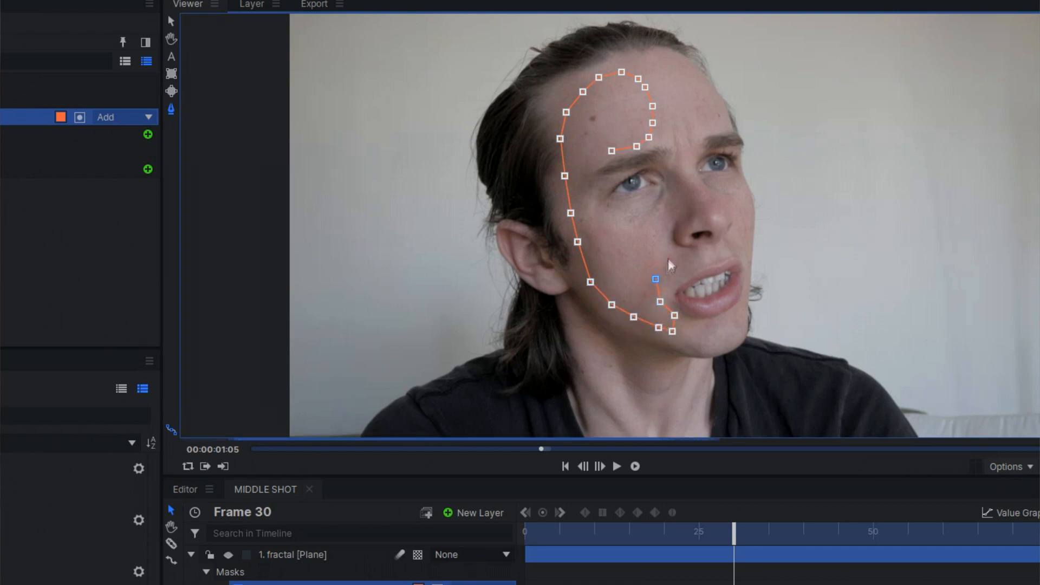
Step: Place VEINS.png over the fractal and footage layers with a Multiply blend
{"action": "left_click", "coordinate": [388, 236]}
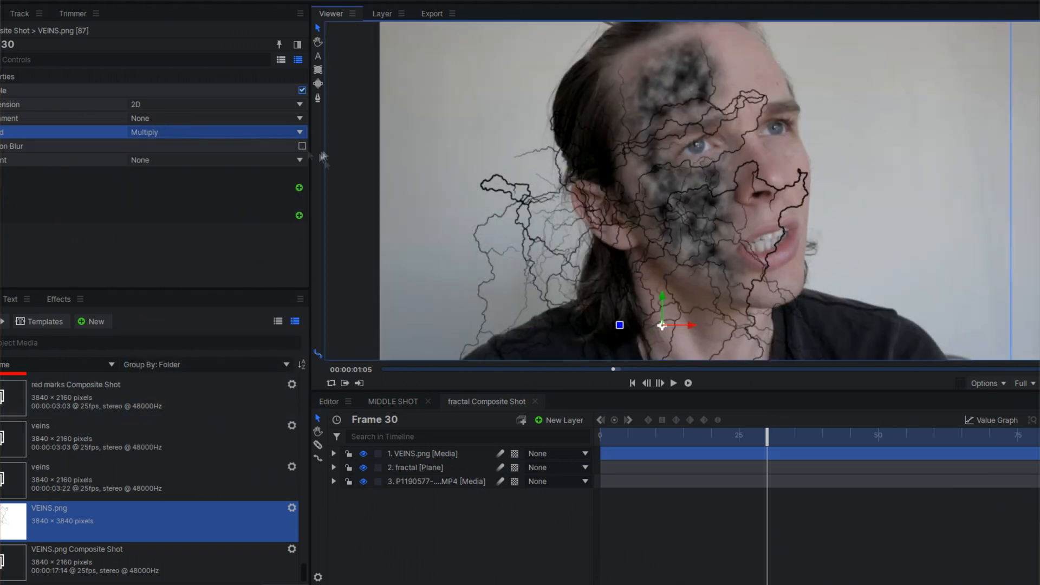
{"action": "left_click", "coordinate": [335, 454]}
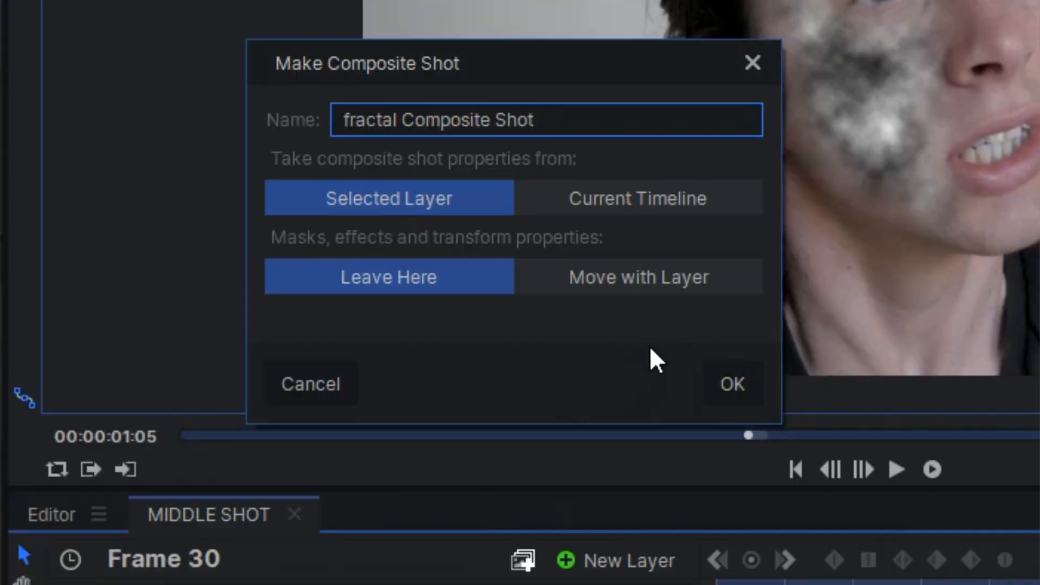
Step: Make a composite shot named 'the veinsssss' from the three VEINS layers and add a plane inside it
{"action": "left_click", "coordinate": [729, 384]}
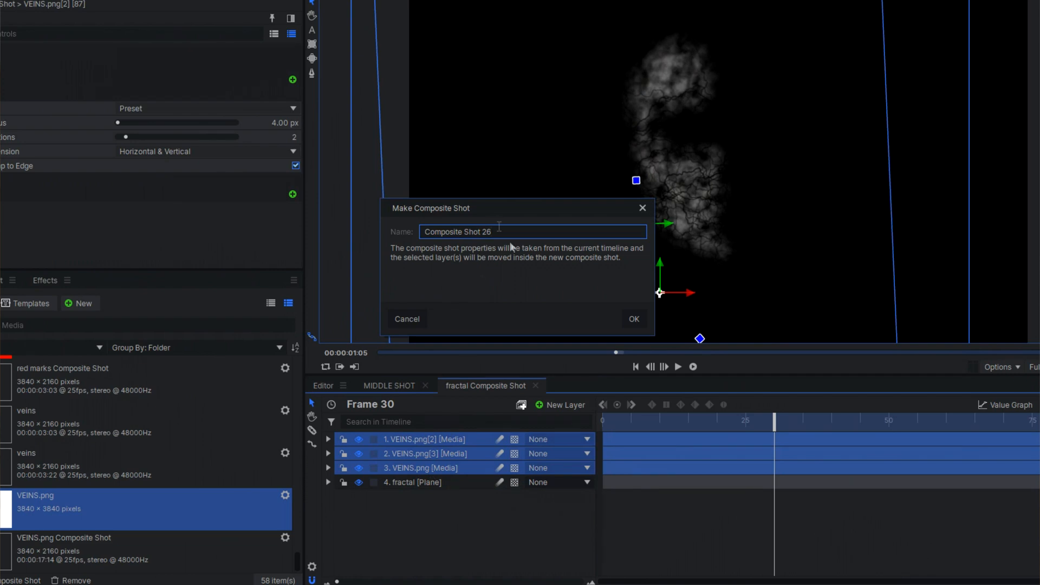
{"action": "type", "text": "the v"}
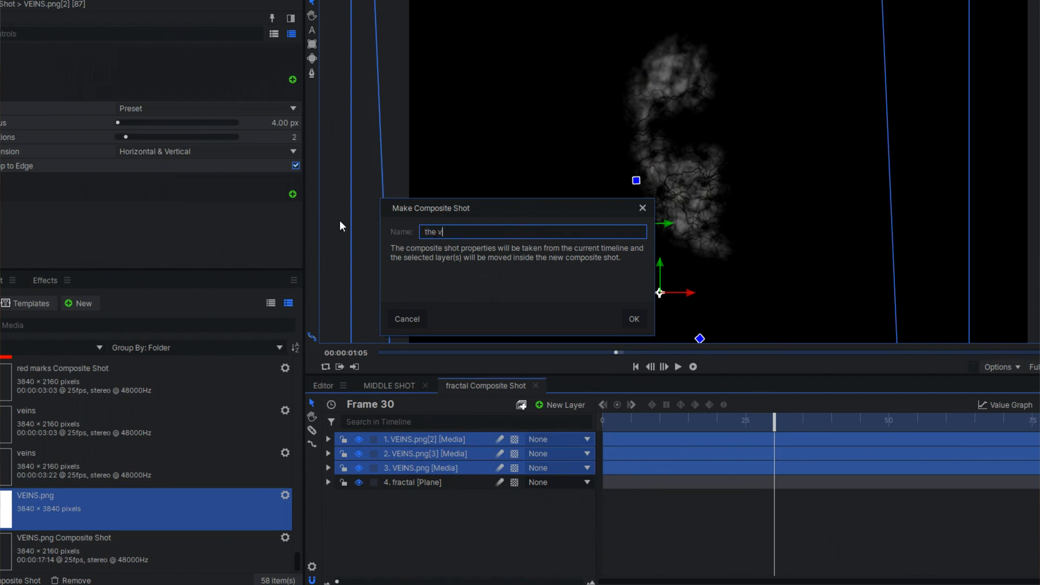
{"action": "left_click", "coordinate": [633, 319]}
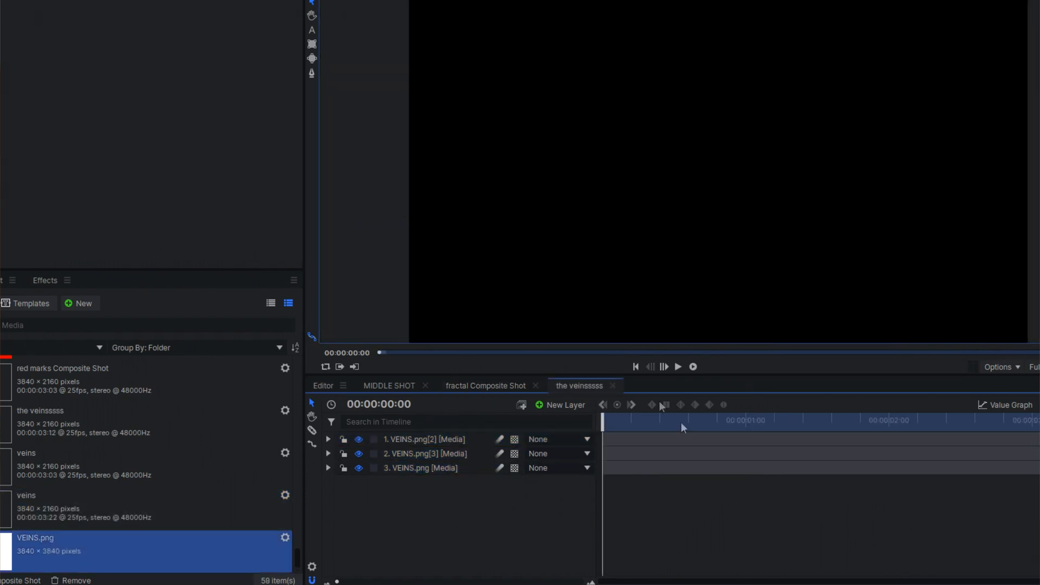
{"action": "left_click", "coordinate": [560, 404]}
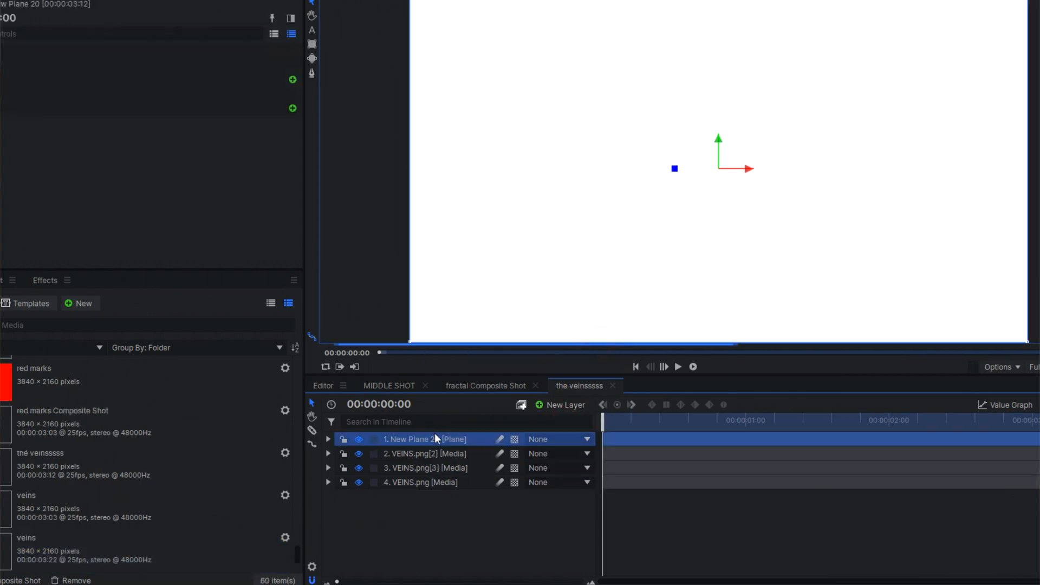
Step: Add Set Matte to the fractal plane with Source Layer '1. the veinsssss', then start a new plane layer
{"action": "left_click", "coordinate": [486, 386]}
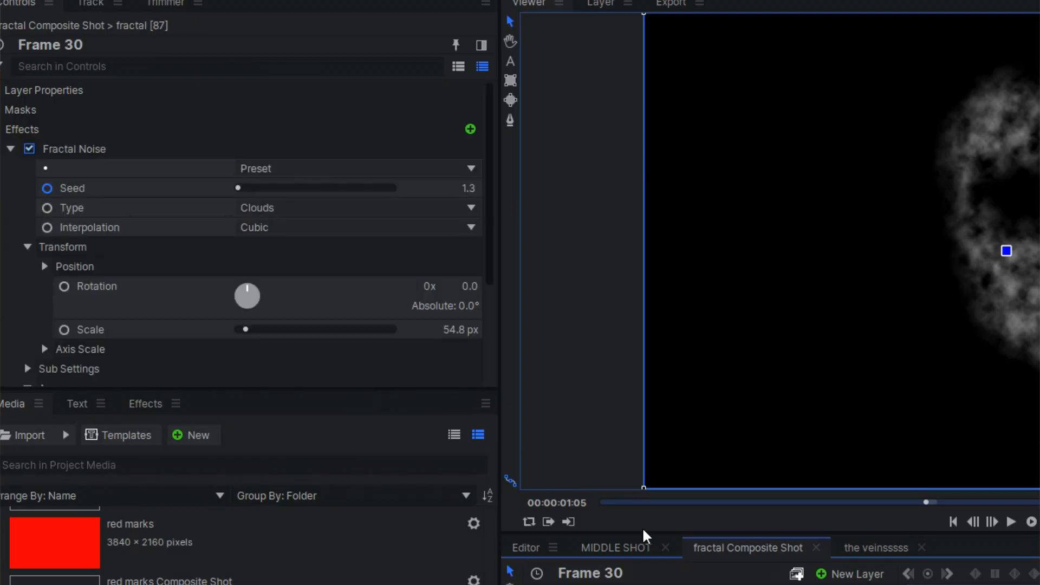
{"action": "left_click", "coordinate": [471, 129]}
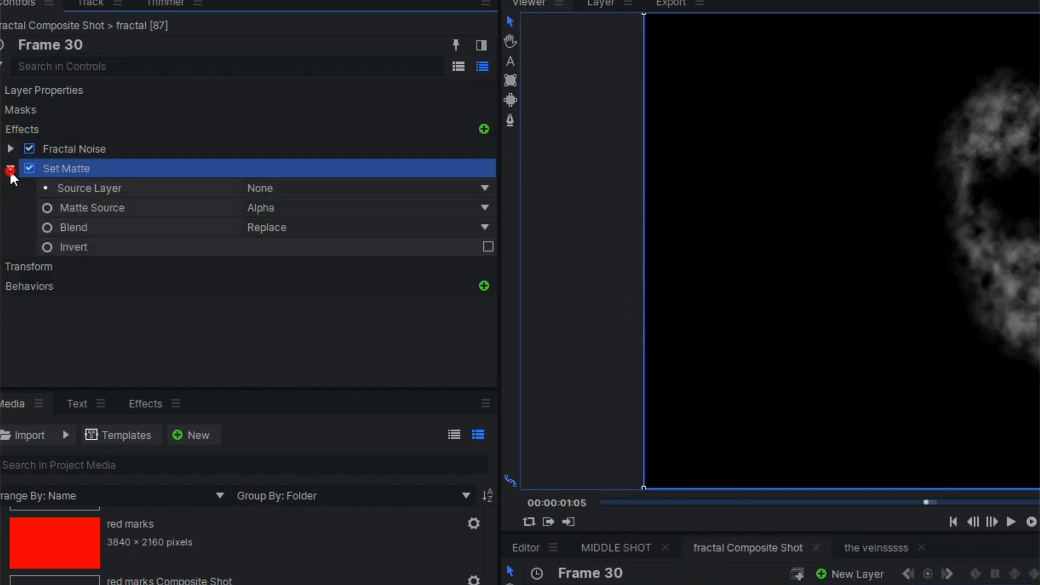
{"action": "left_click", "coordinate": [366, 188]}
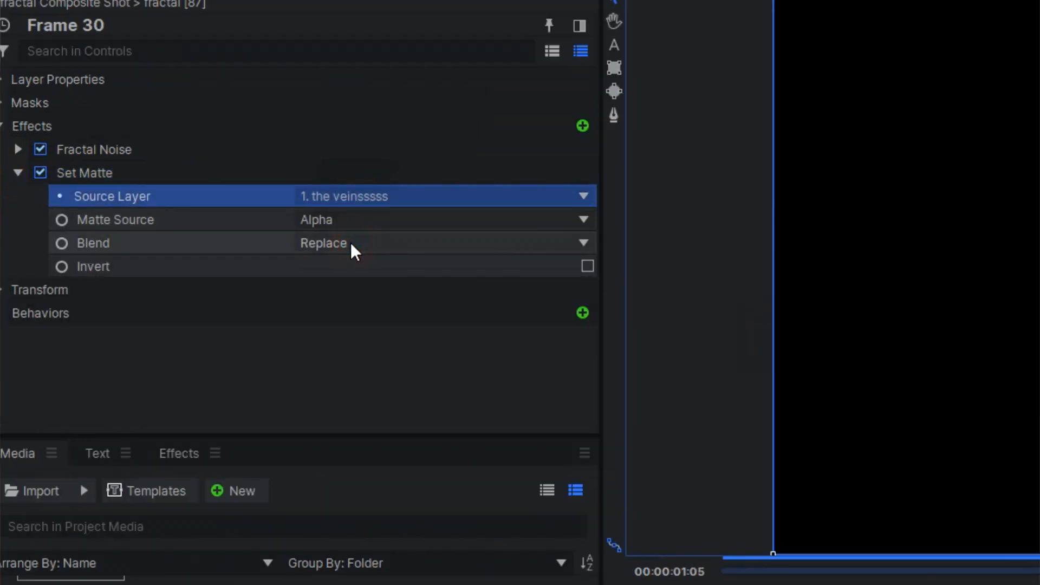
{"action": "left_click", "coordinate": [444, 220]}
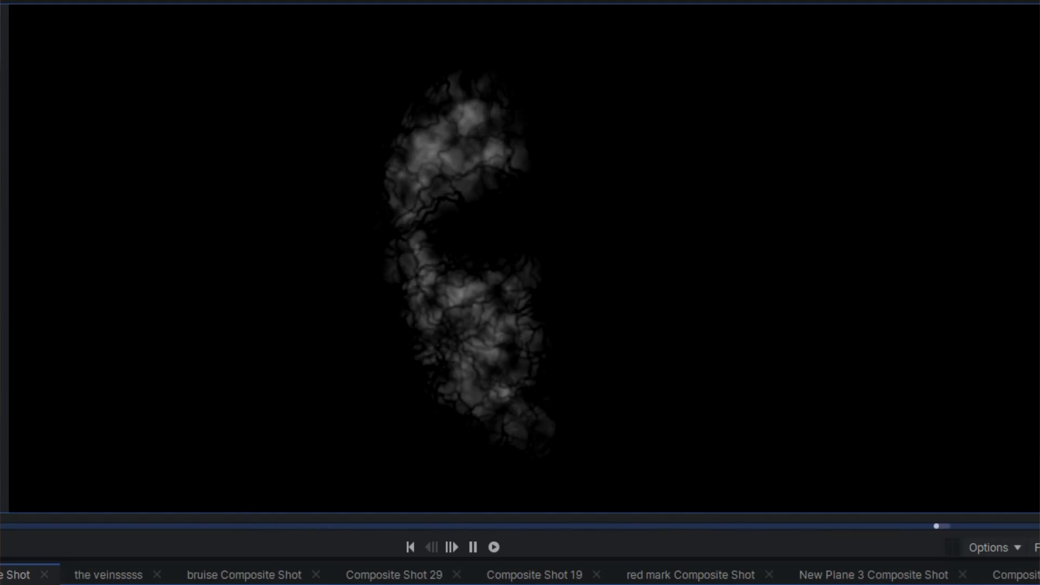
{"action": "left_click", "coordinate": [542, 326]}
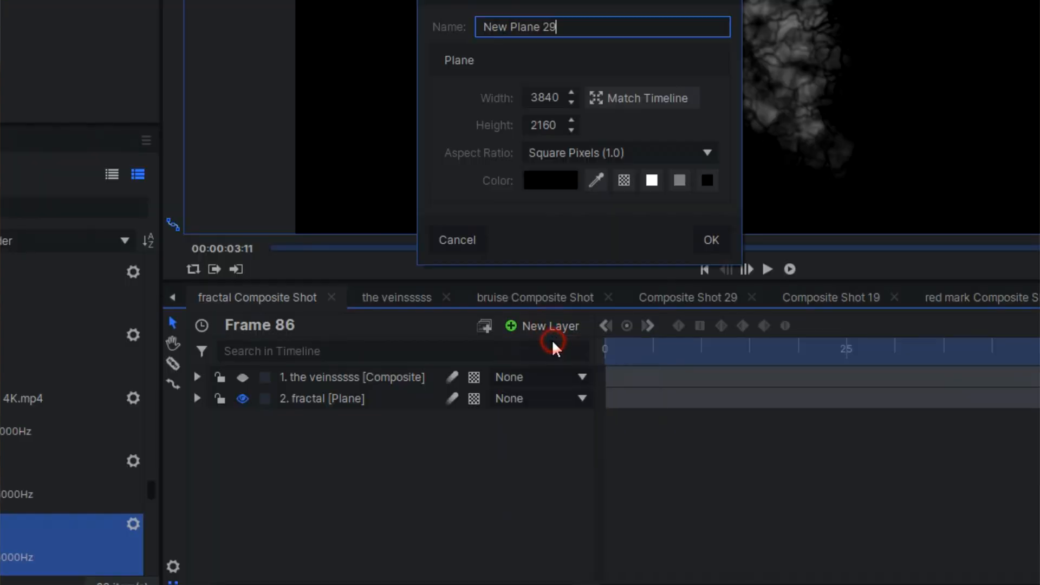
{"action": "left_click", "coordinate": [711, 239]}
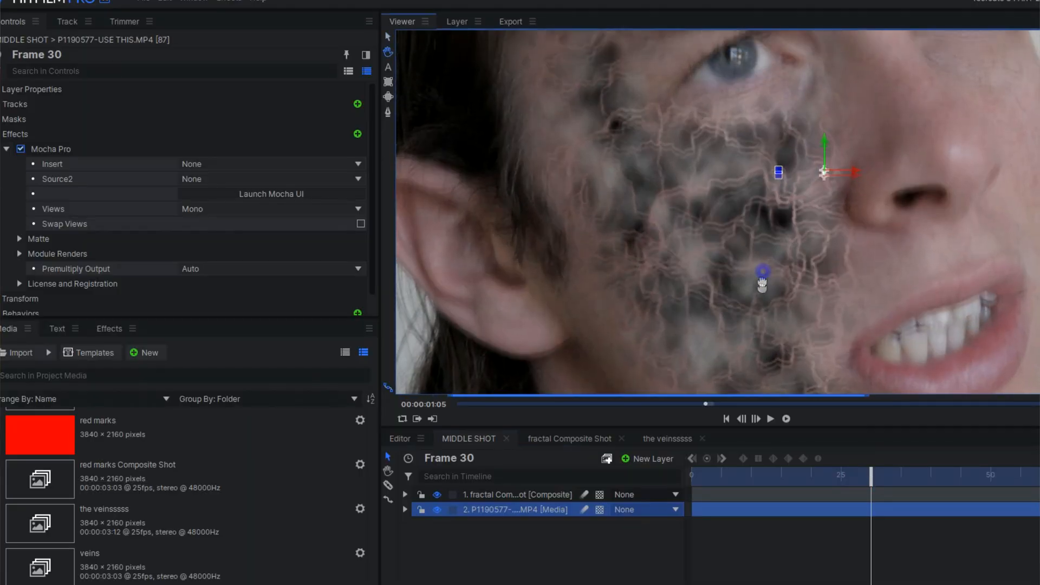
Step: Add the Mocha Pro effect to the fractal Composite layer in MIDDLE SHOT
{"action": "left_click", "coordinate": [519, 494]}
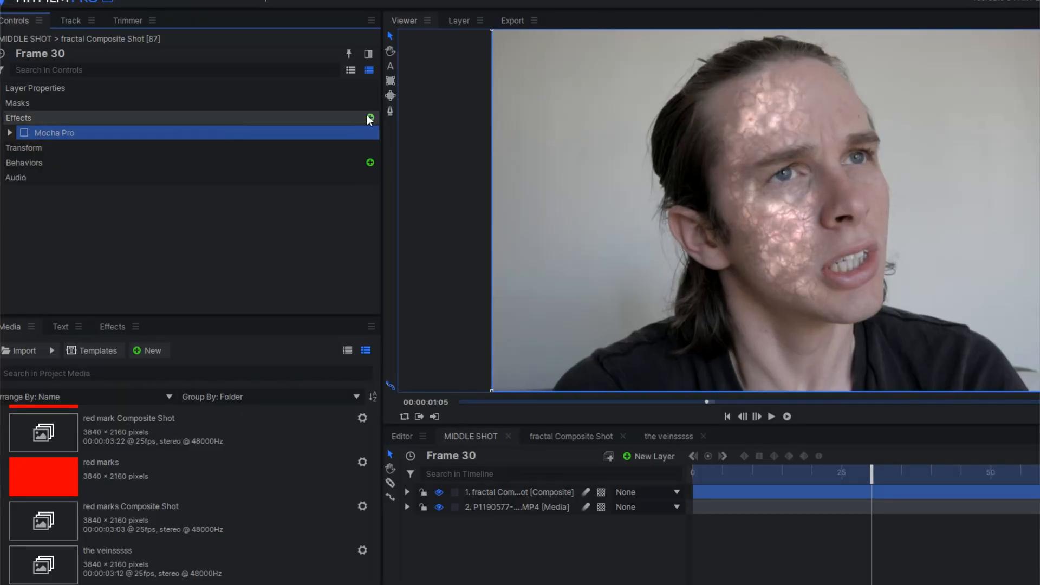
{"action": "left_click", "coordinate": [360, 117]}
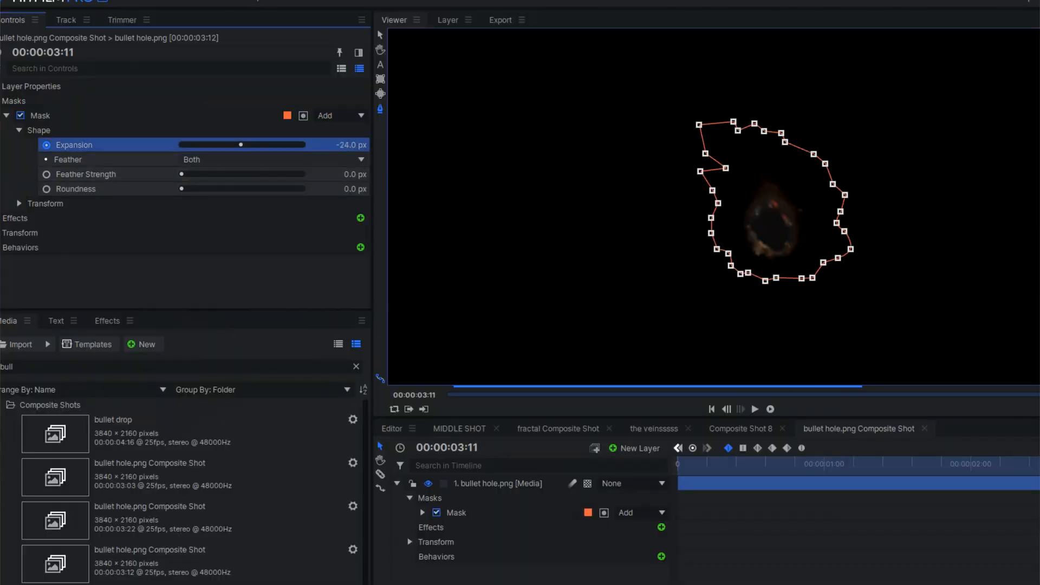
Step: Drag the bullet-hole mask Expansion from -24 to -163 px so the wound nearly disappears
{"action": "left_click_drag", "start_coordinate": [241, 144], "coordinate": [241, 144]}
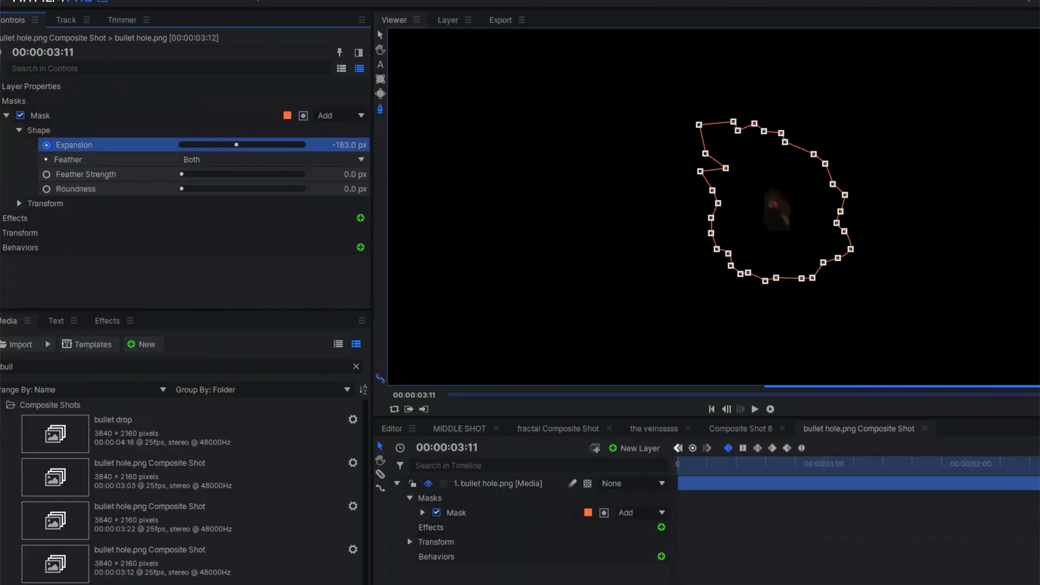